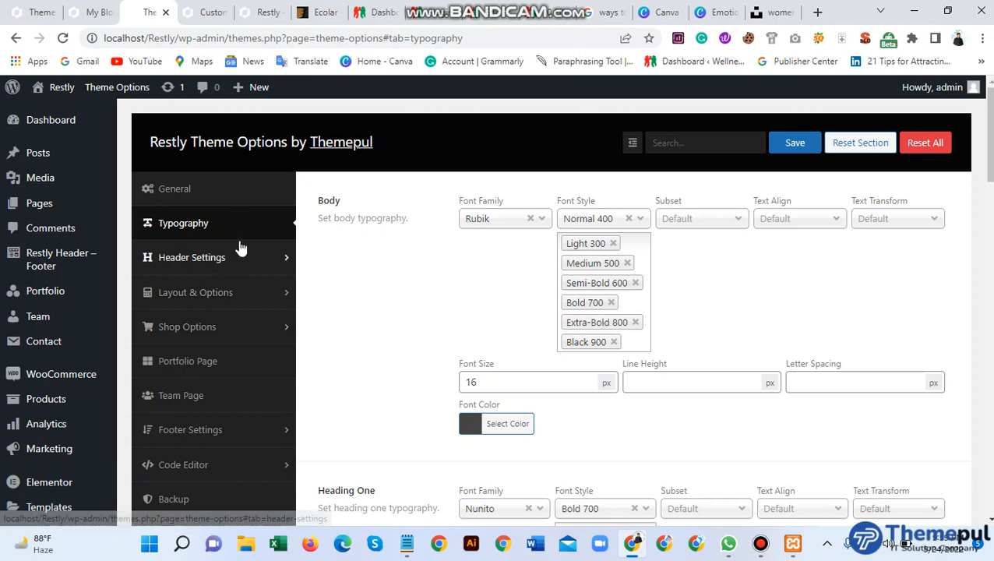
mouse_move(241, 233)
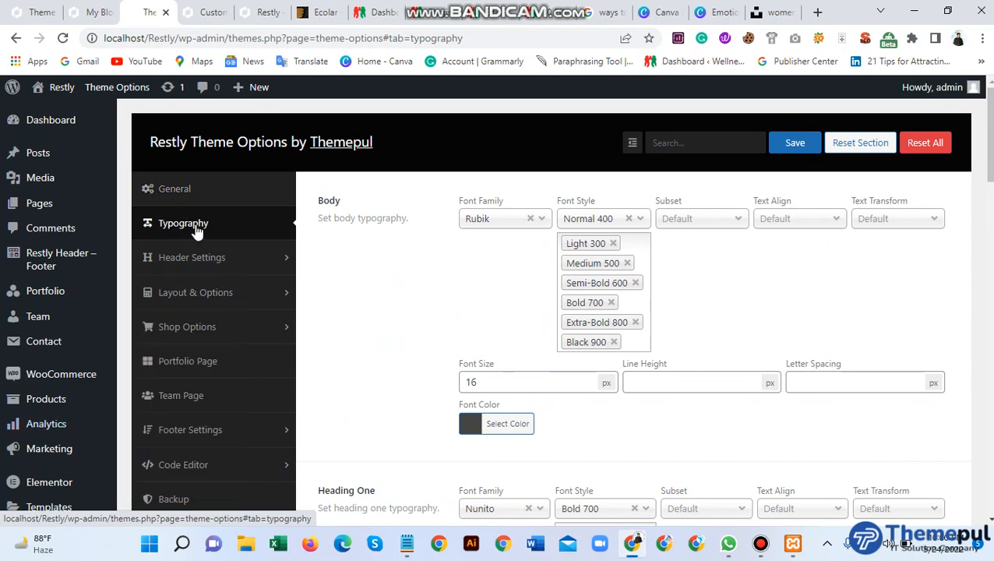
mouse_move(196, 230)
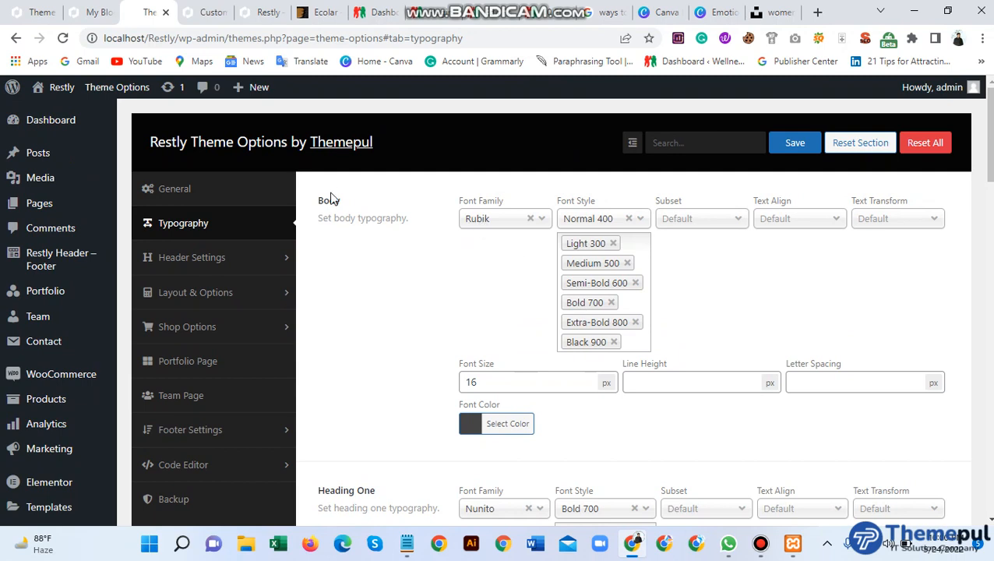
- Reload the Restly home page and scroll down through its hero and services sections
double_click(327, 200)
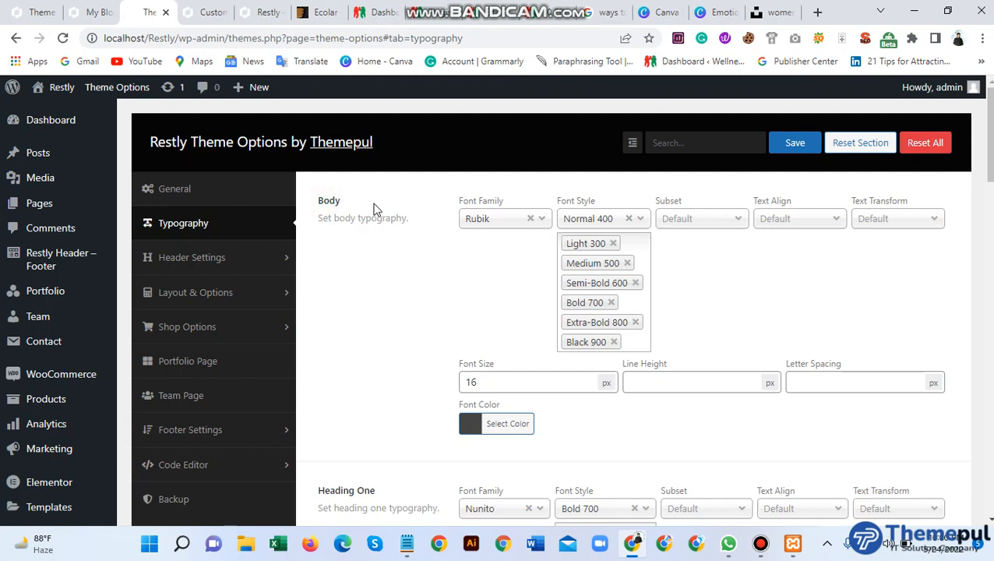
mouse_move(499, 236)
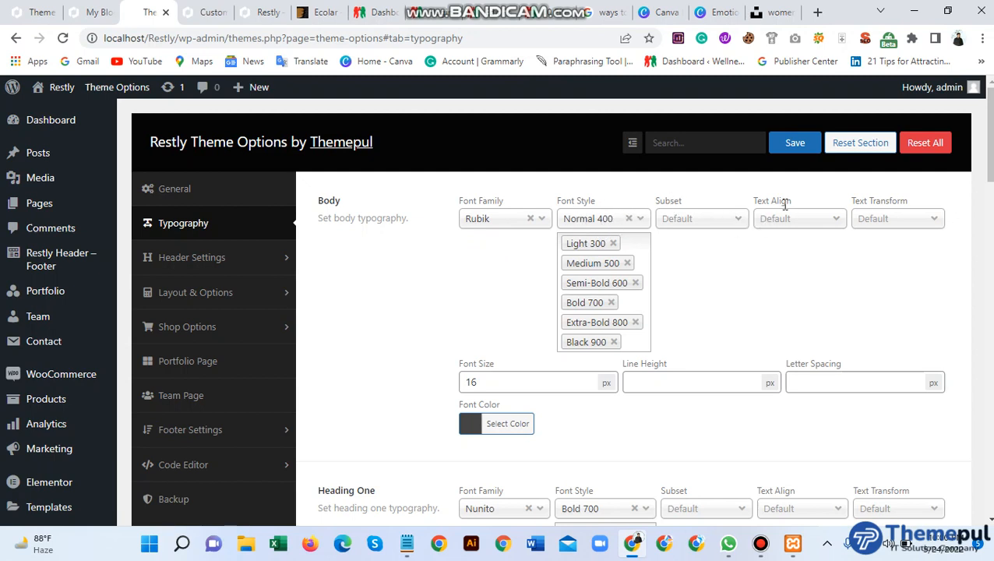
mouse_move(732, 262)
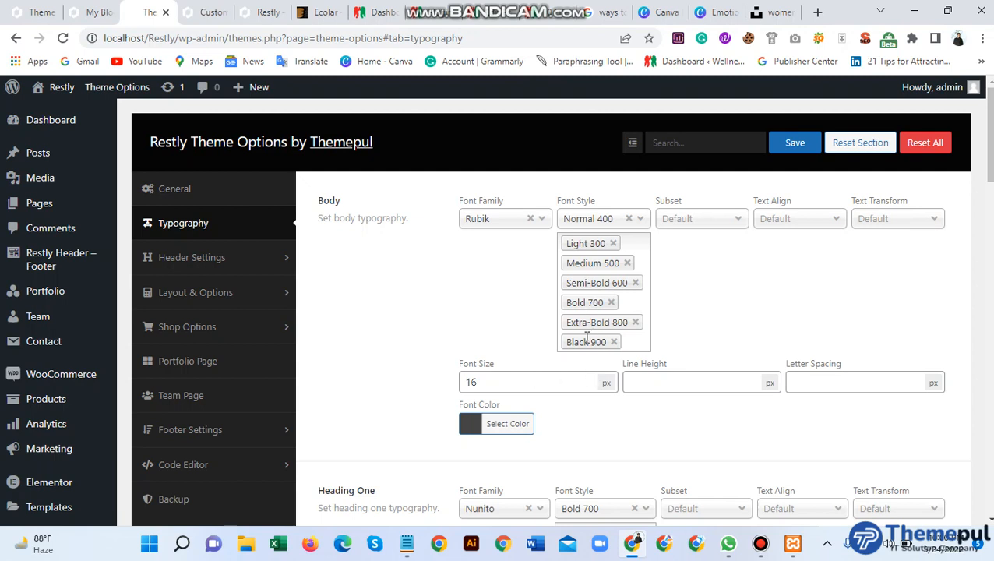
mouse_move(533, 385)
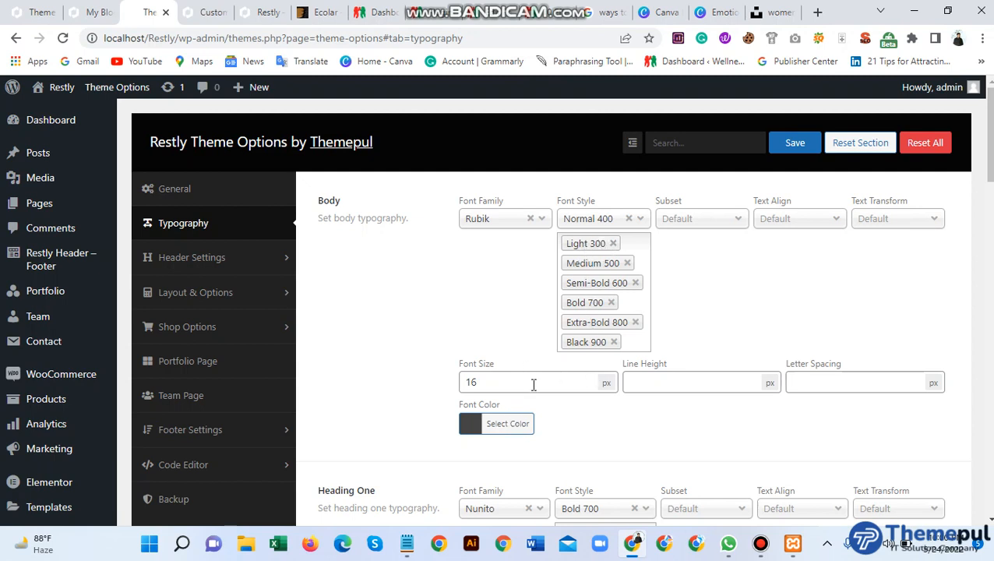
mouse_move(476, 446)
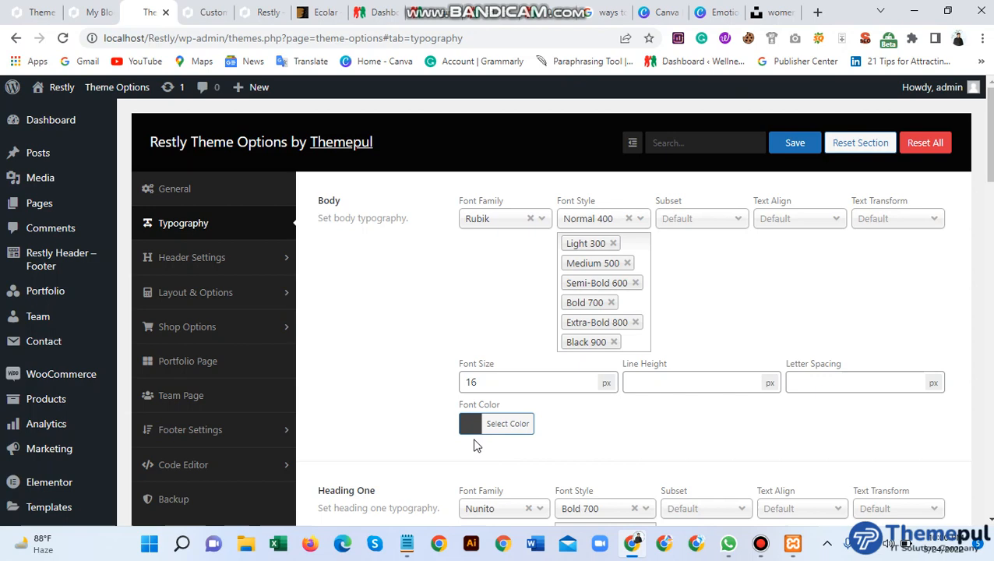
click(471, 424)
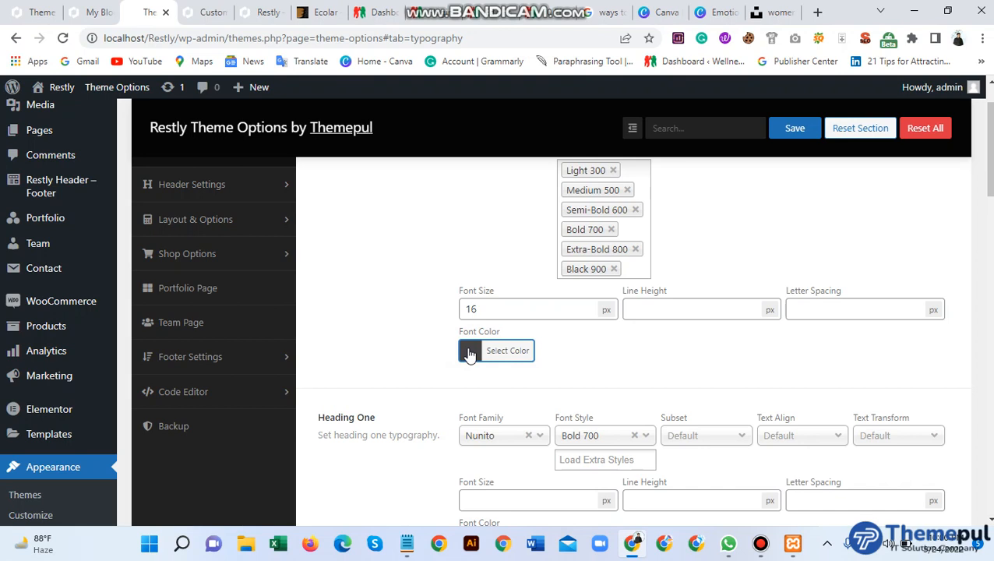
scroll(down, 3)
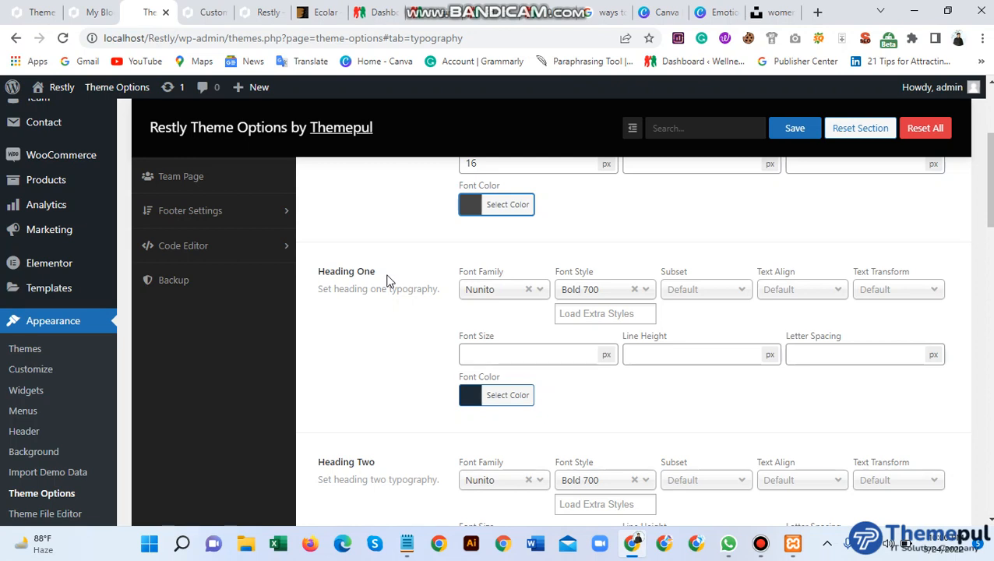
mouse_move(672, 318)
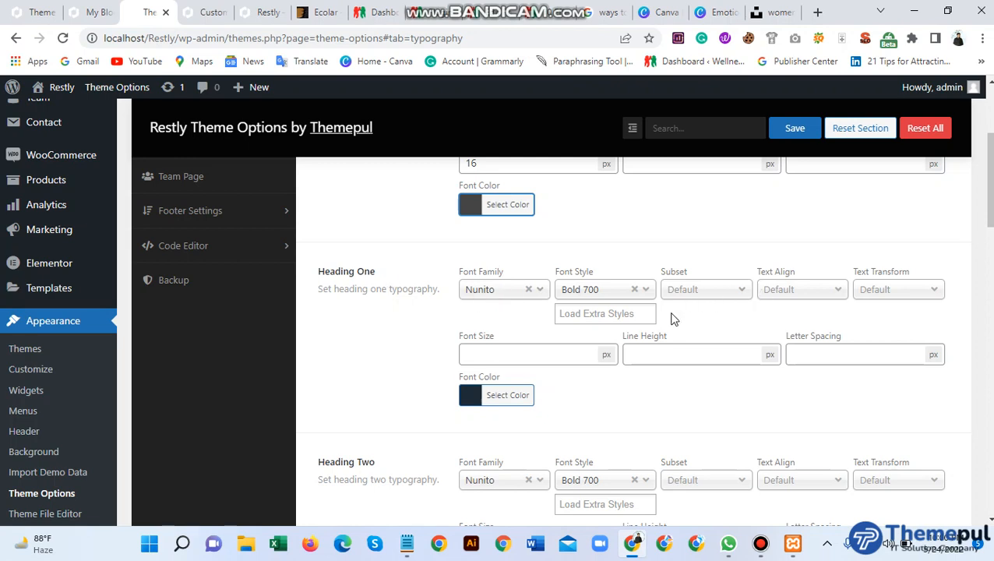
mouse_move(499, 296)
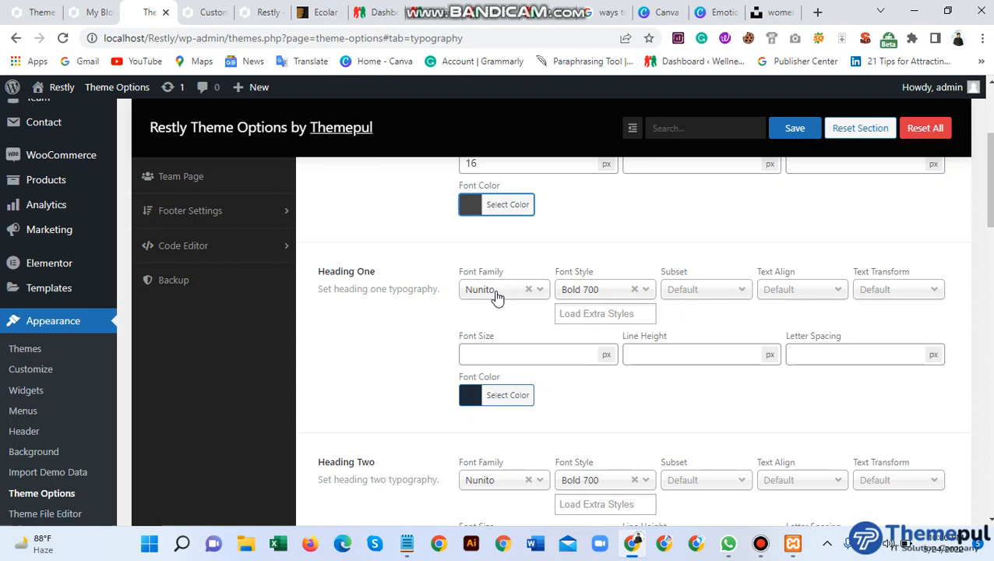
scroll(down, 3)
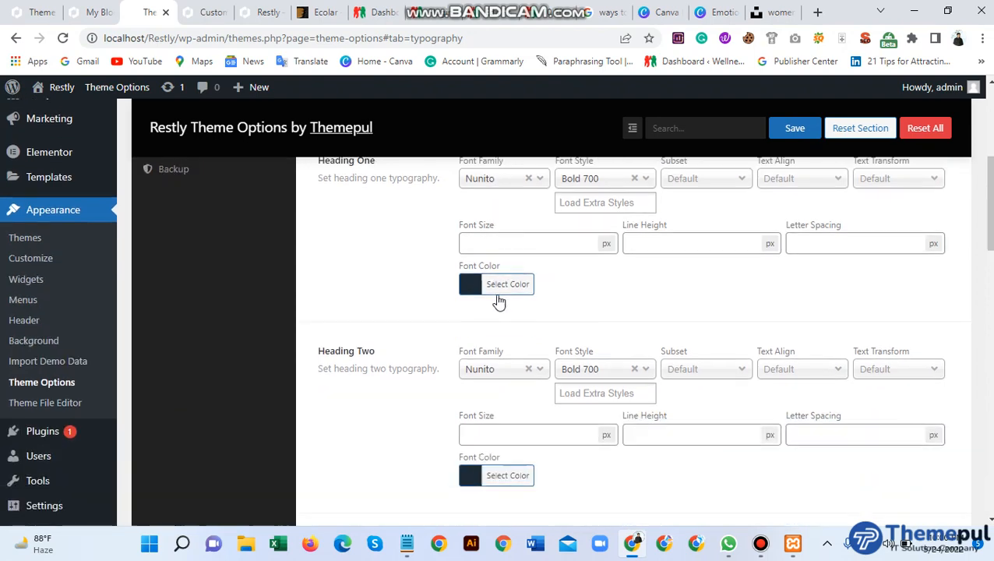
scroll(down, 3)
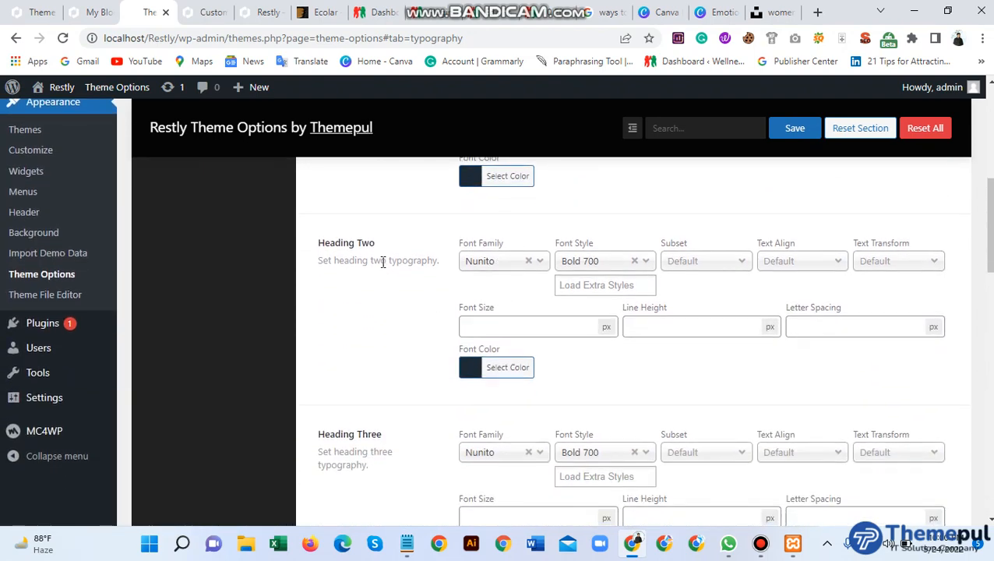
scroll(down, 3)
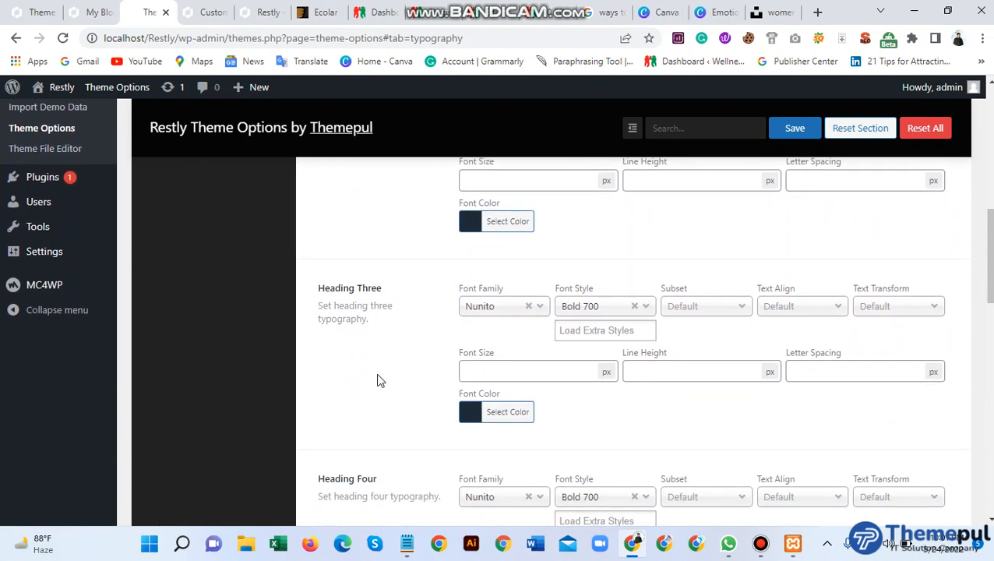
scroll(down, 3)
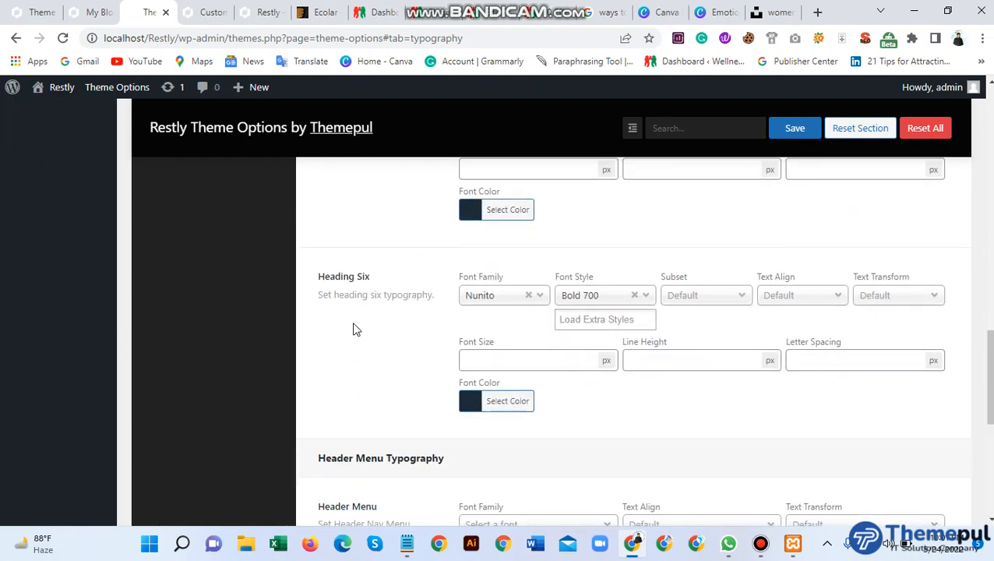
scroll(down, 3)
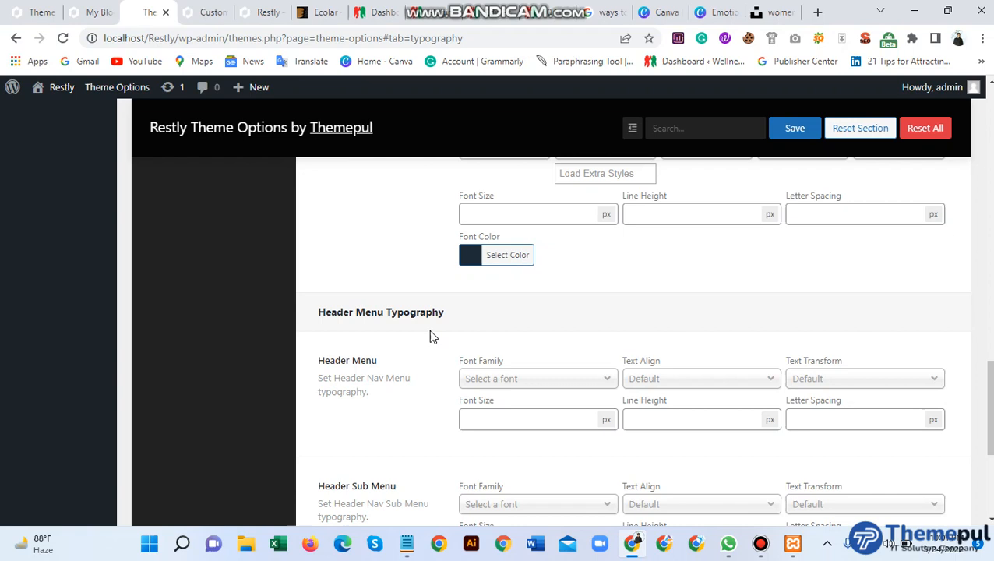
scroll(down, 3)
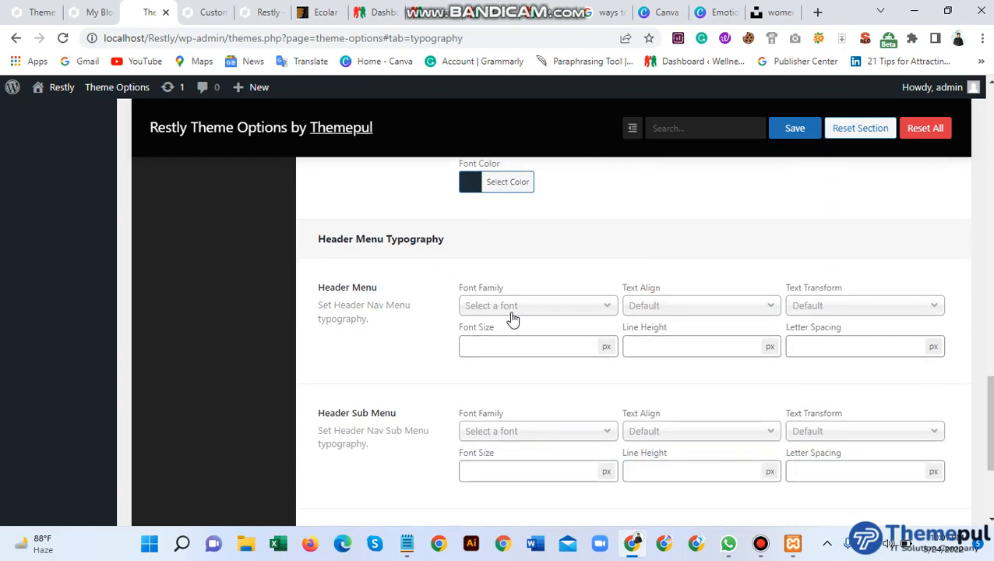
- Review the services and pricing cards (IT Management, Software Renew, Machine Learning), then scroll back up
click(538, 305)
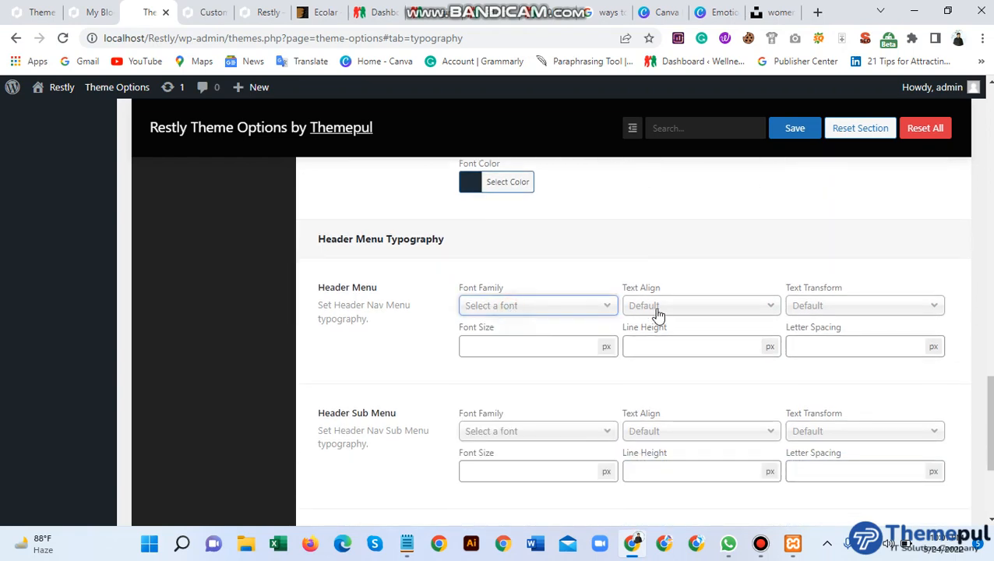
click(863, 304)
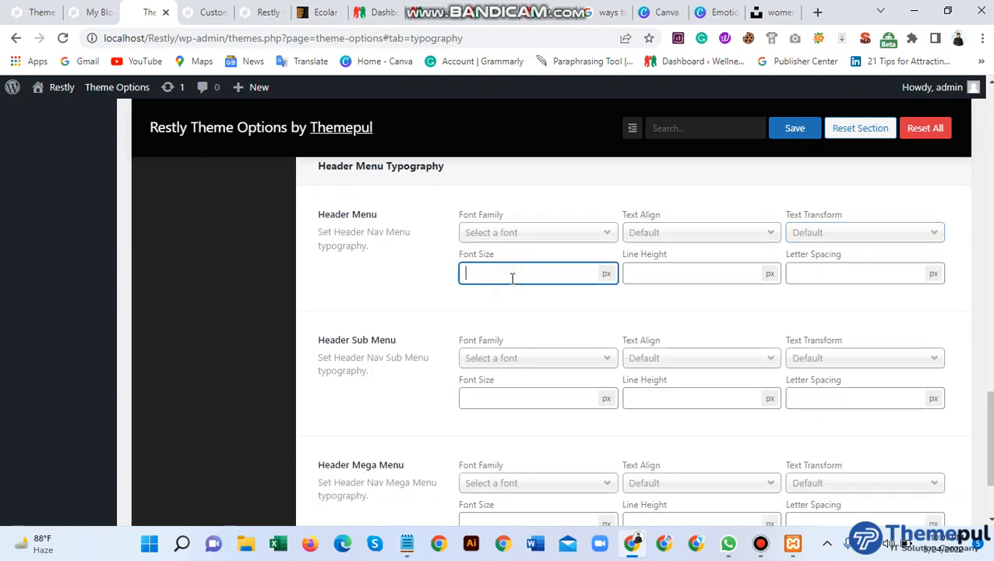
scroll(down, 3)
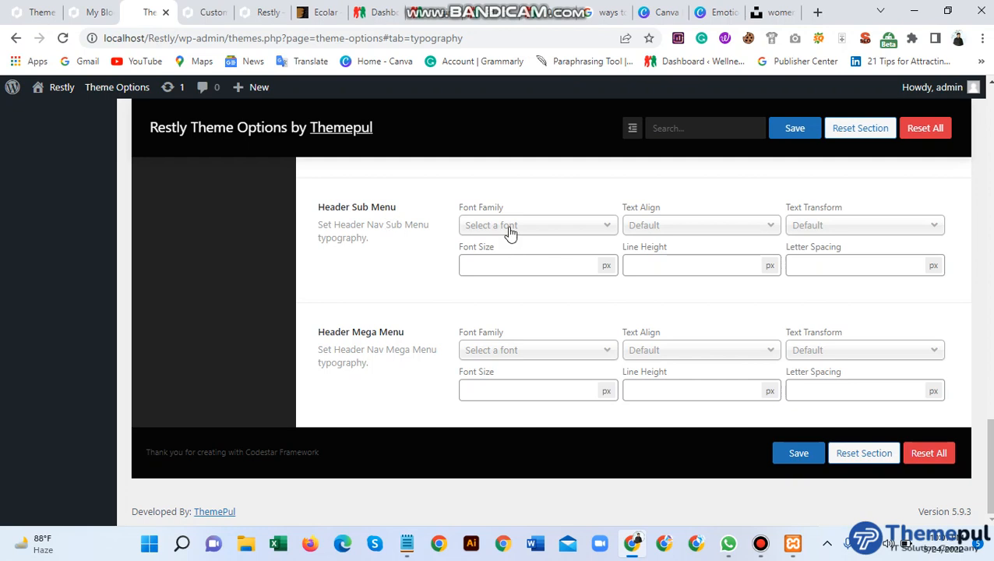
click(538, 224)
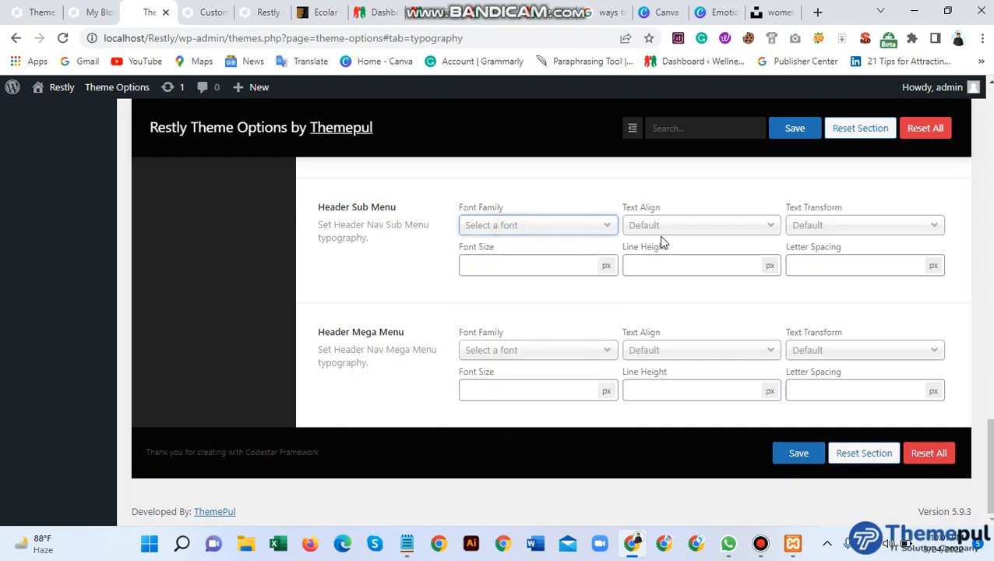
click(863, 225)
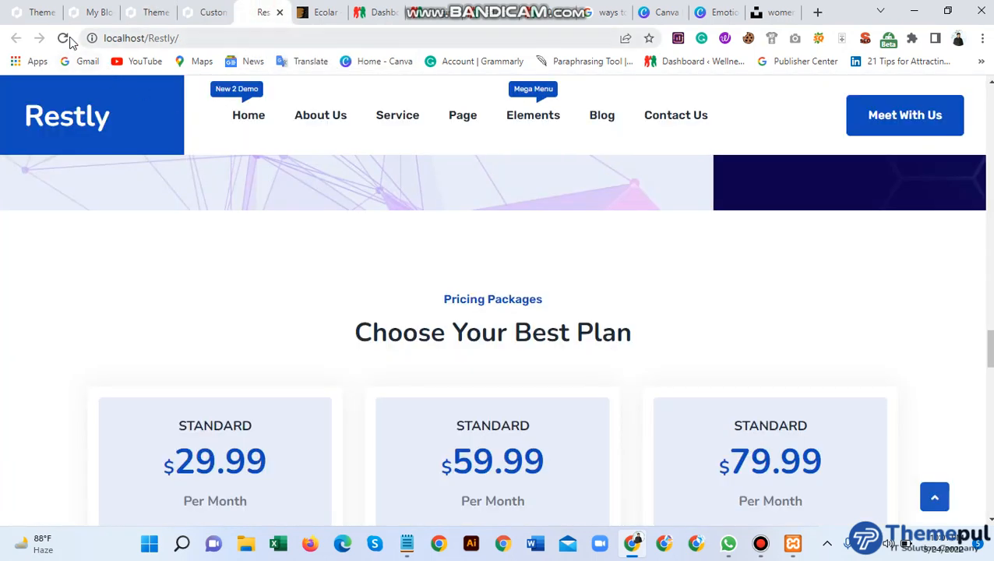
scroll(up, 3)
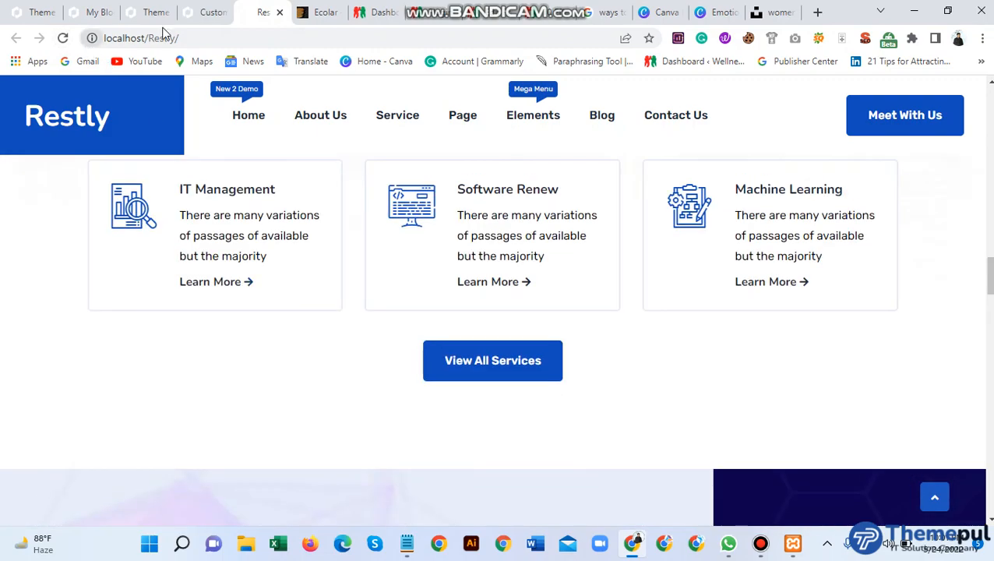